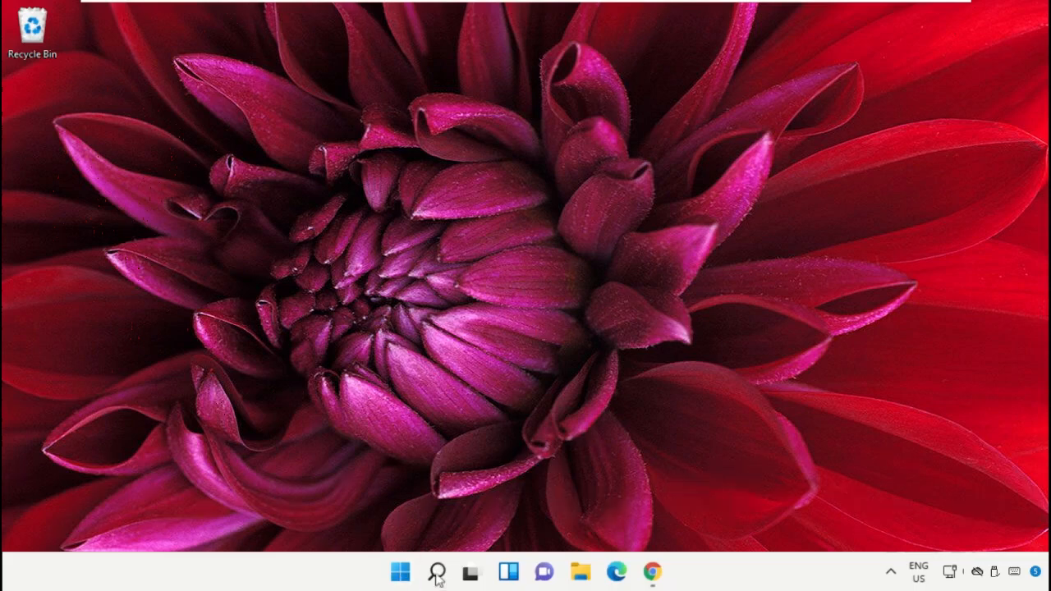
Search for 'task manager' and bring up launch options on the Task Manager result
click(437, 571)
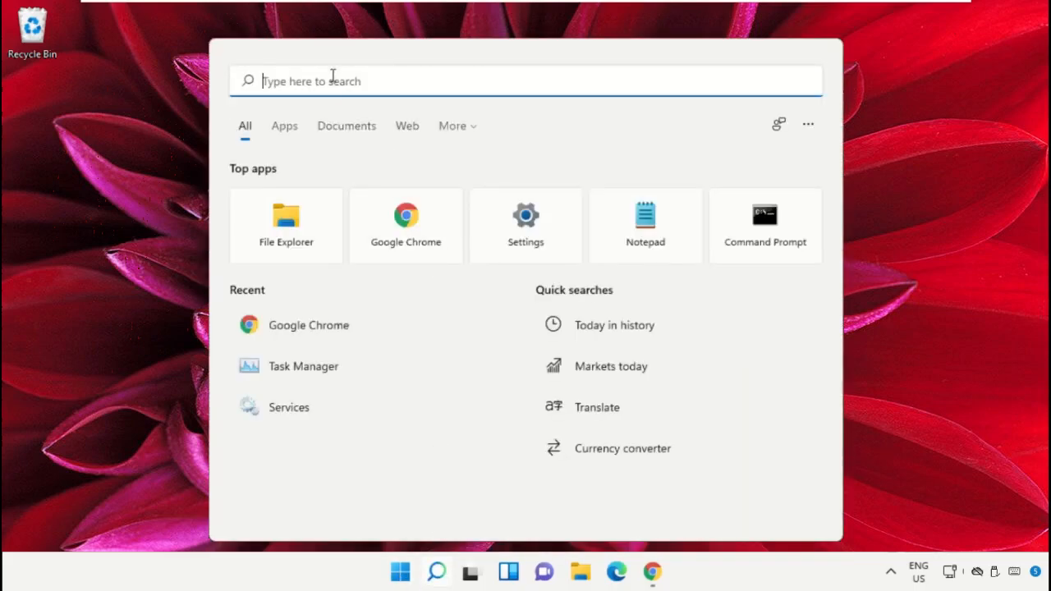
text(task manager)
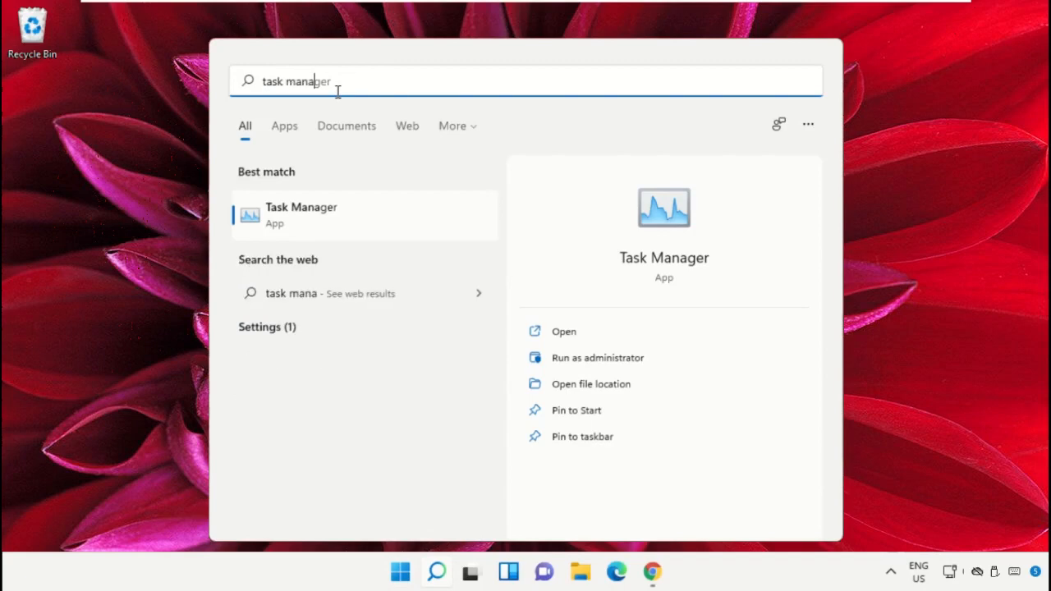
right_click(303, 213)
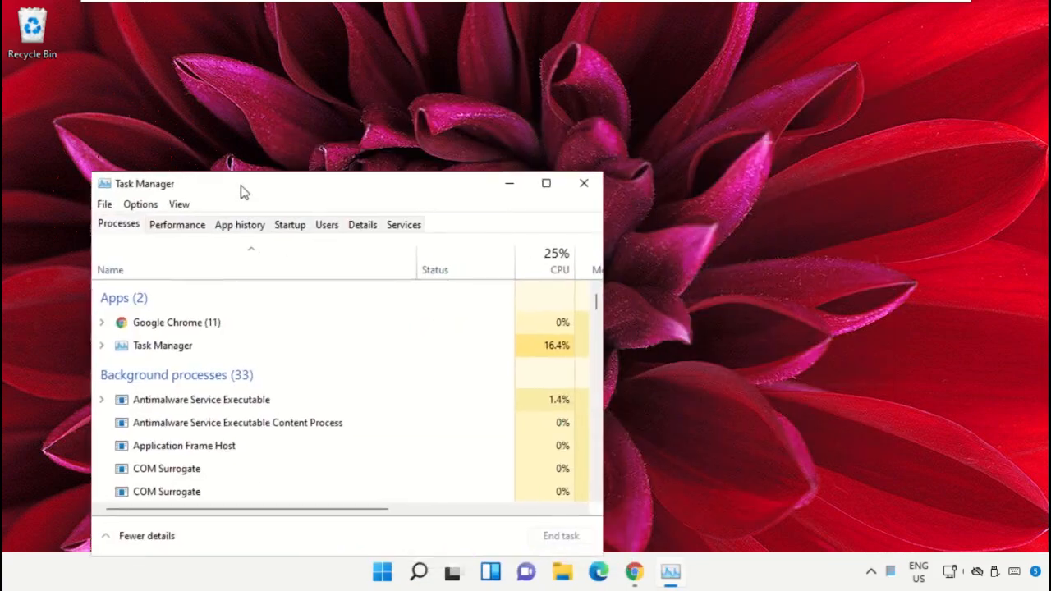
Start a new task from the File menu and browse for its program file
click(105, 204)
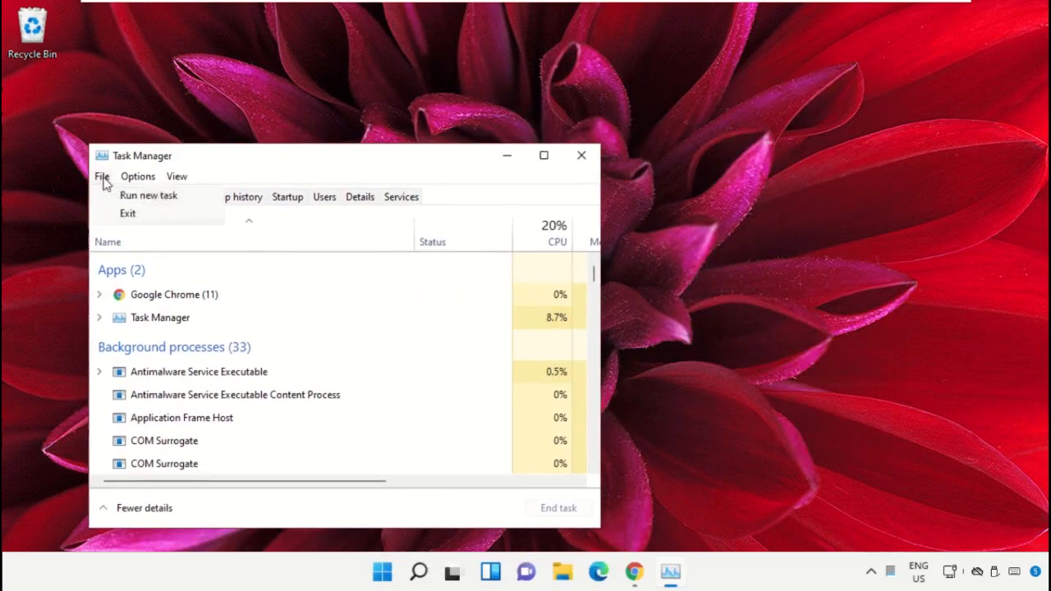
mouse_move(148, 196)
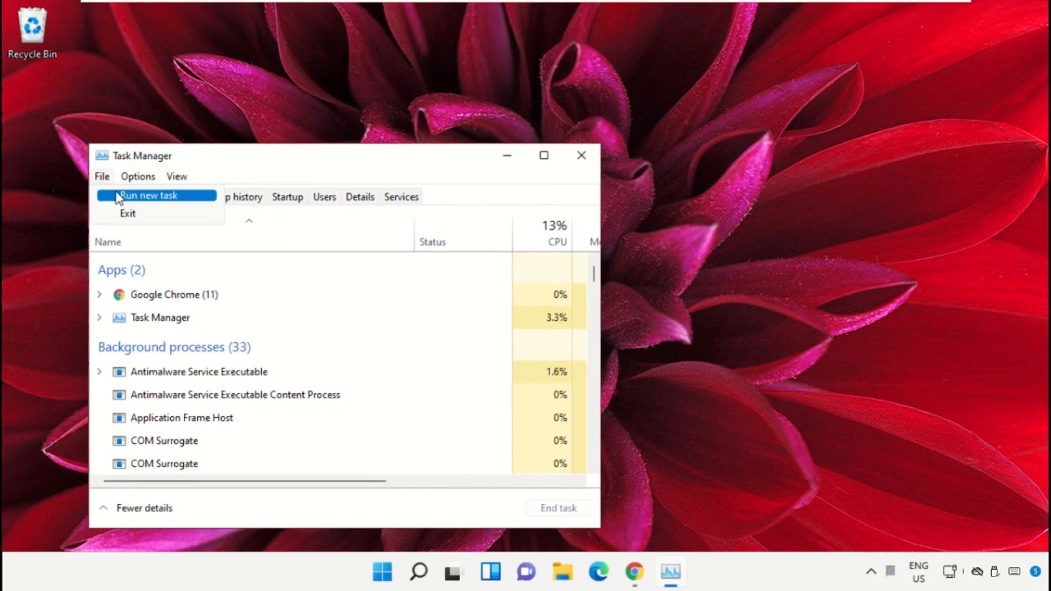
click(148, 195)
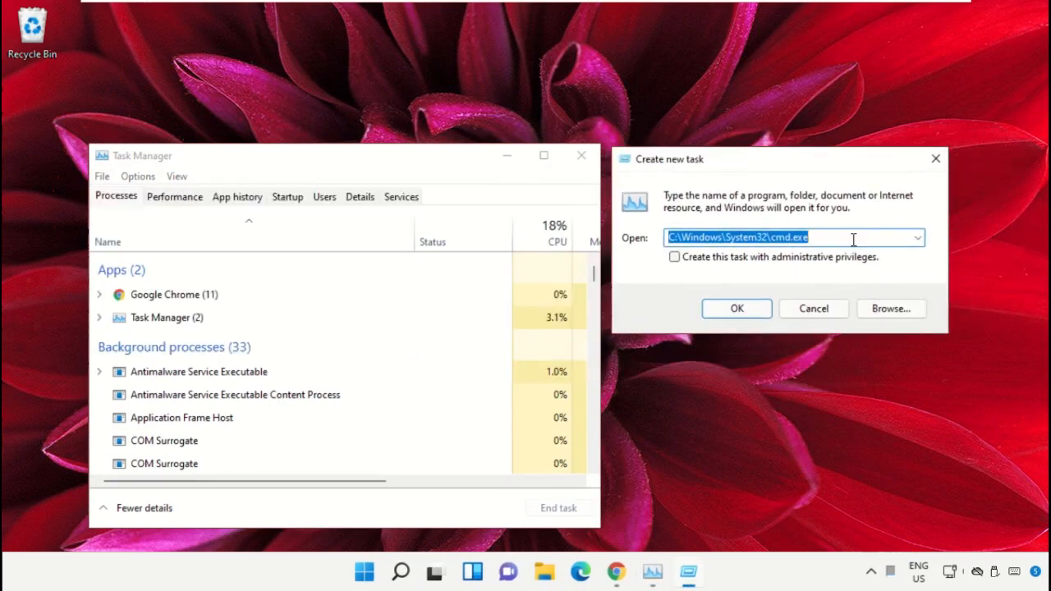
click(890, 309)
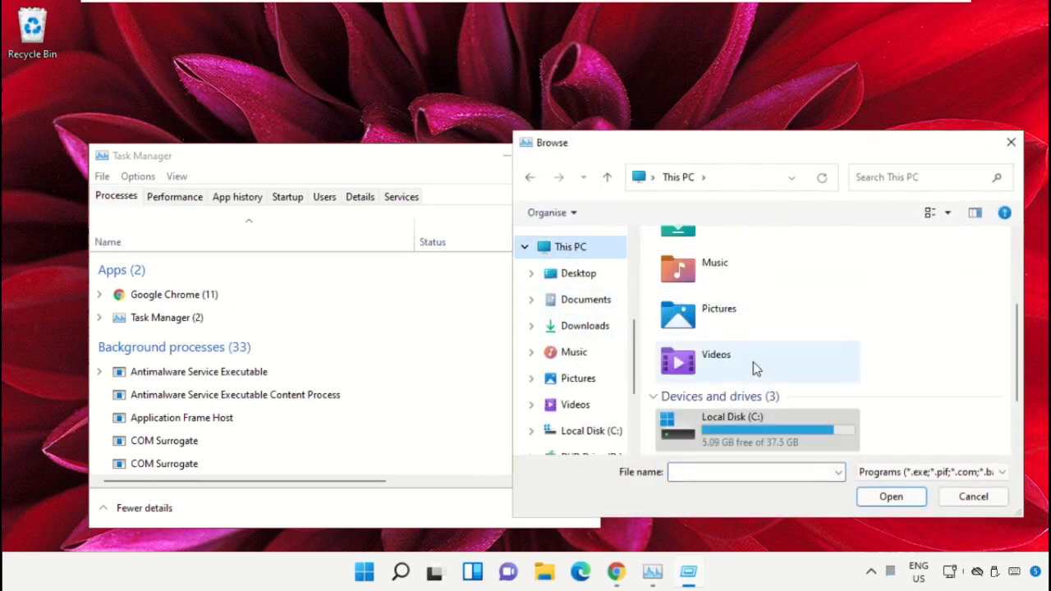
Choose cmd.exe from C:\Windows\System32 as the new task's program
double_click(733, 430)
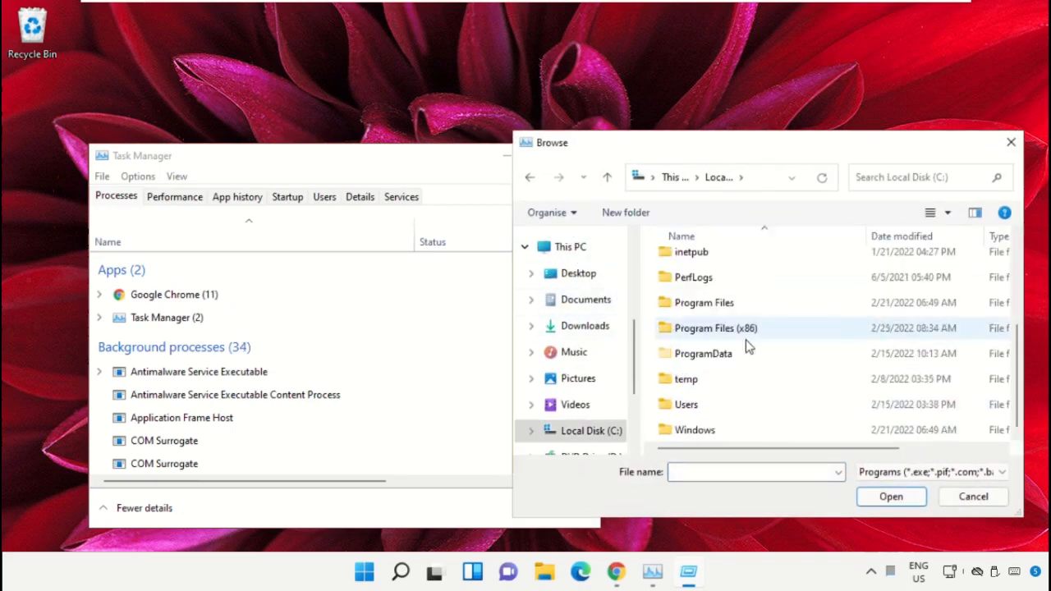
double_click(695, 430)
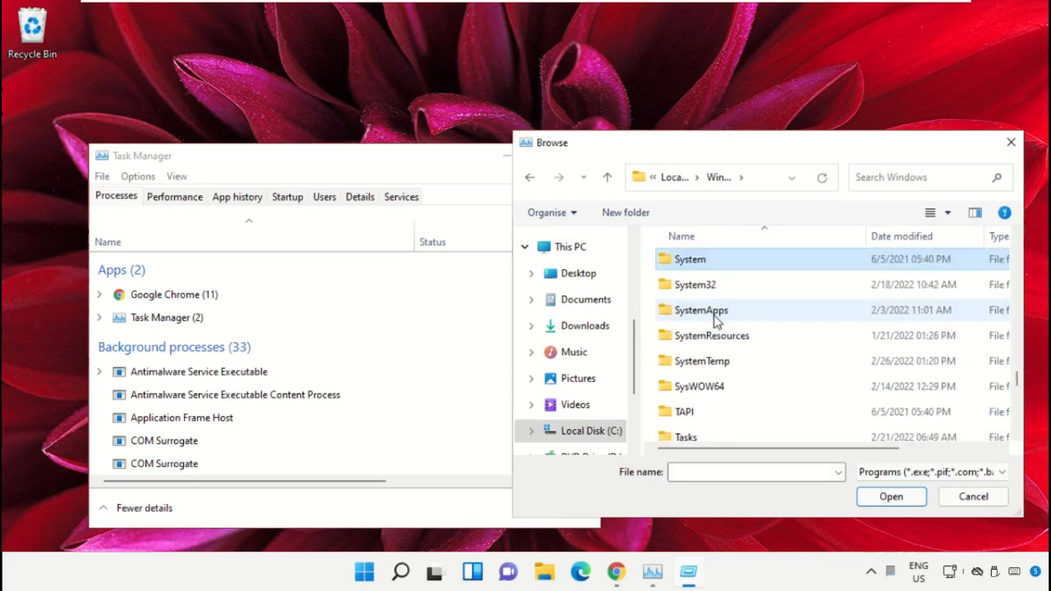
double_click(696, 284)
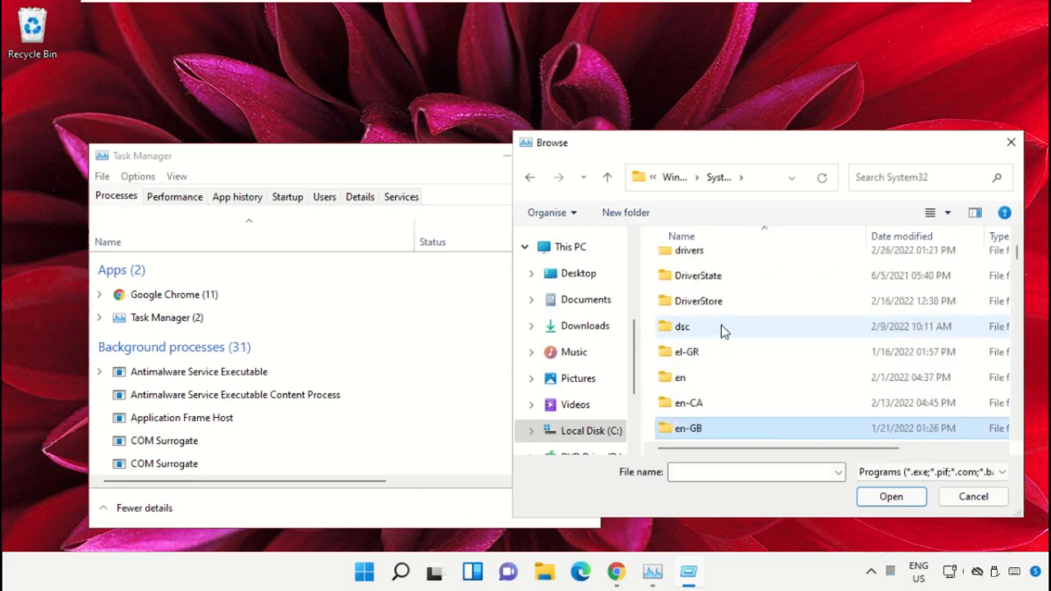
scroll(down, 3)
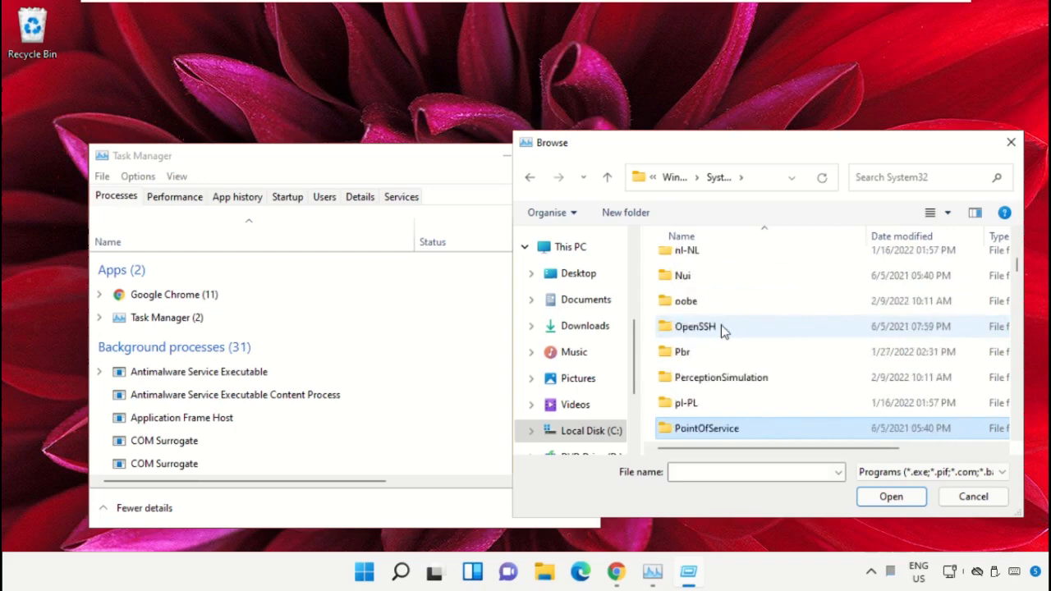
text(cmd.exe)
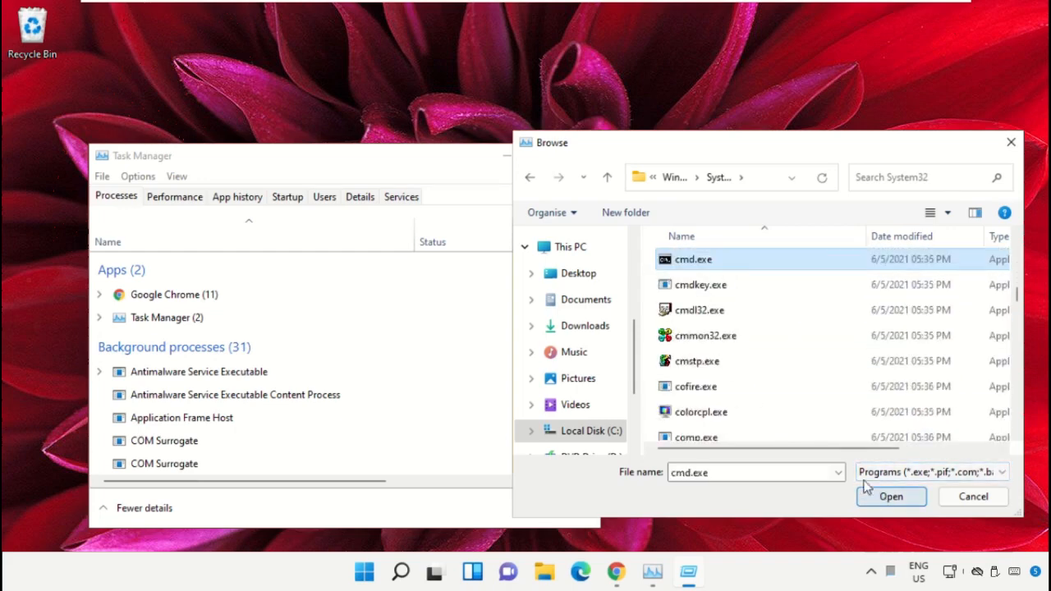
click(890, 496)
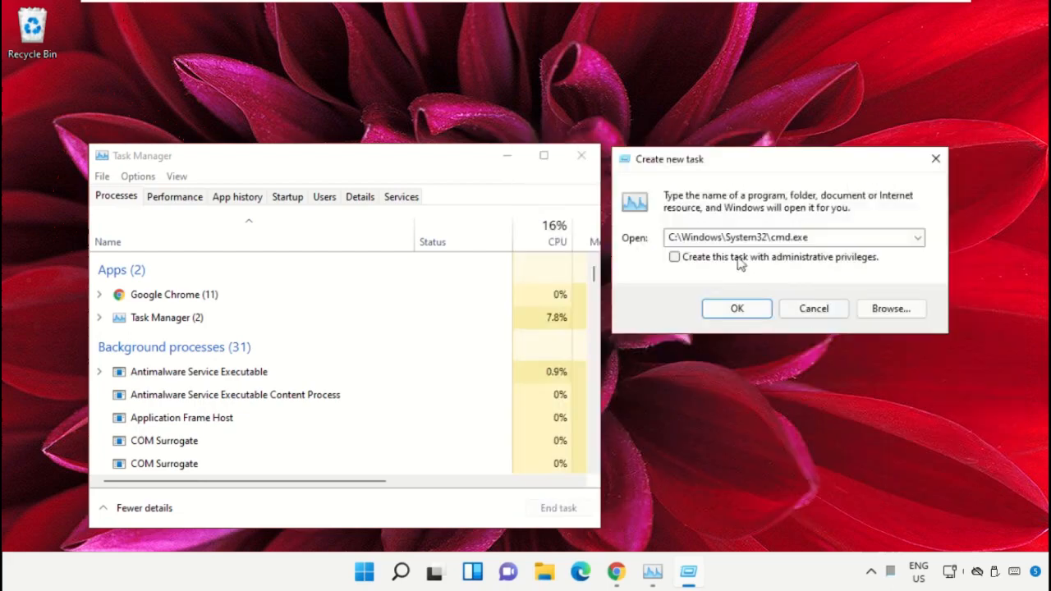
Launch the task with administrative privileges and centre the Command Prompt window
click(674, 256)
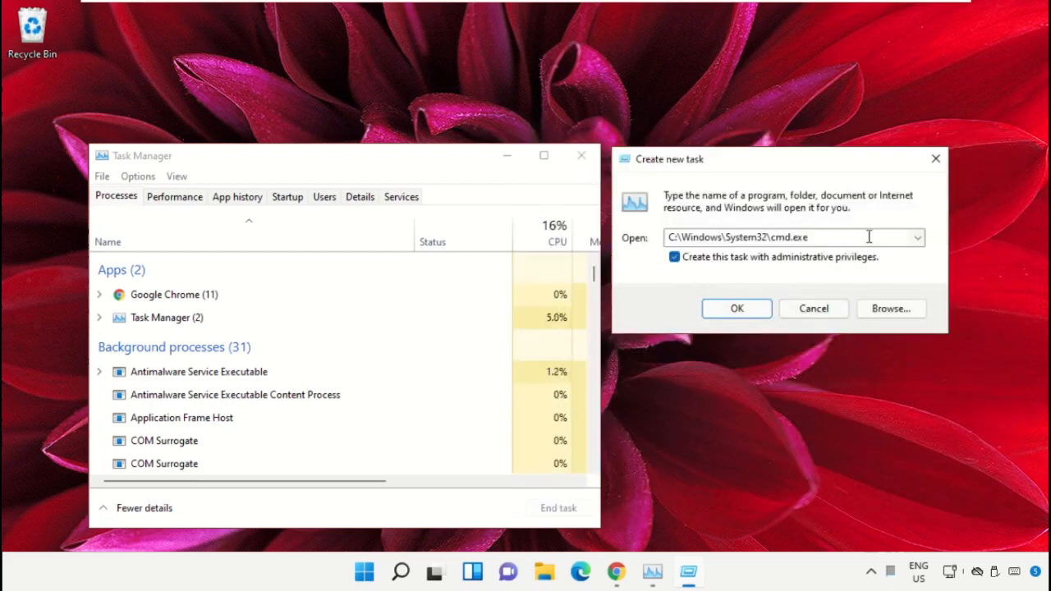
click(736, 309)
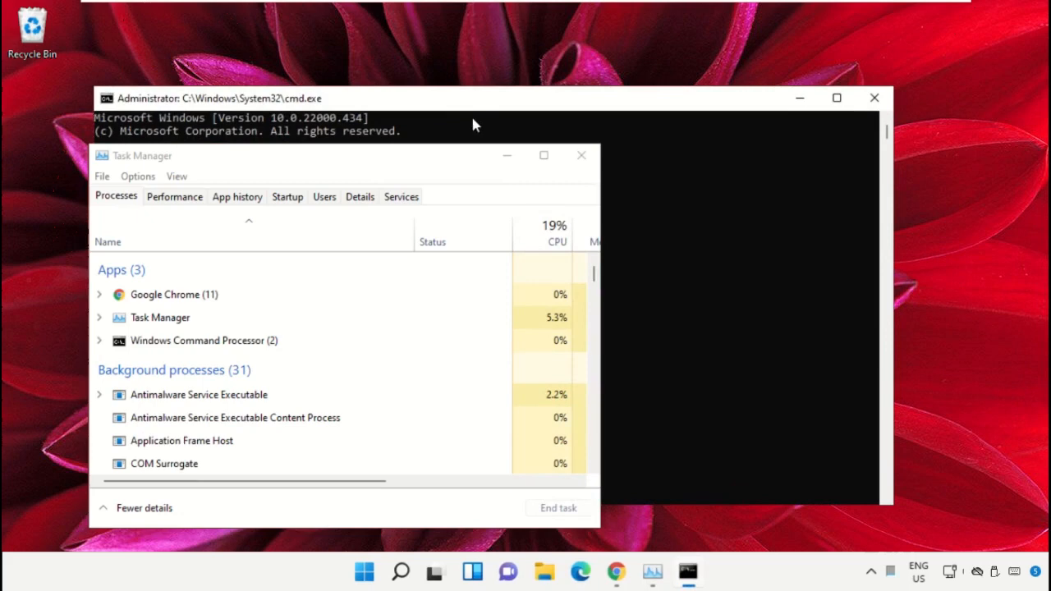
click(582, 154)
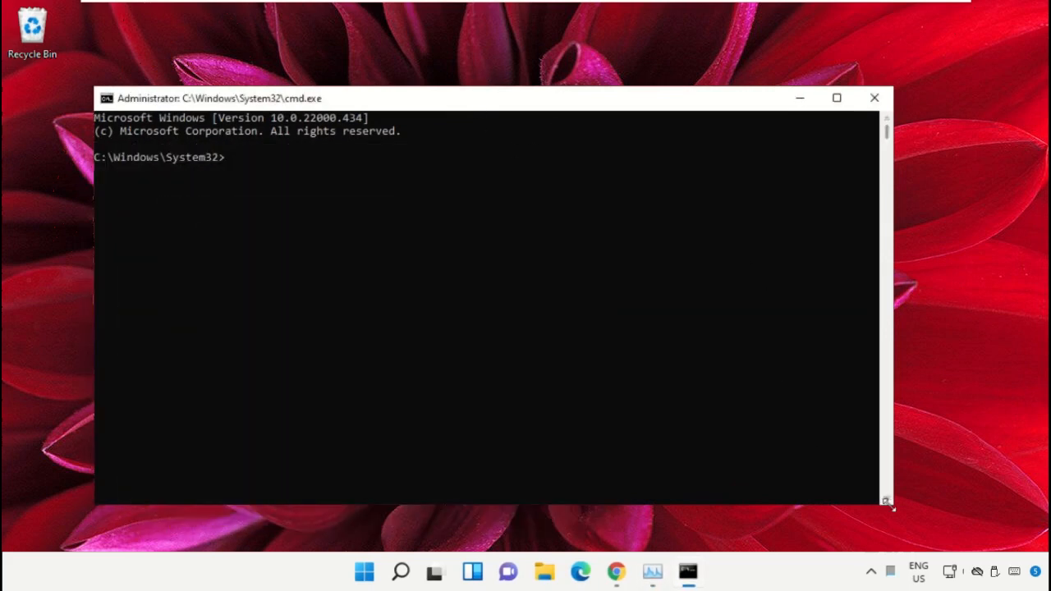
drag(887, 509, 657, 381)
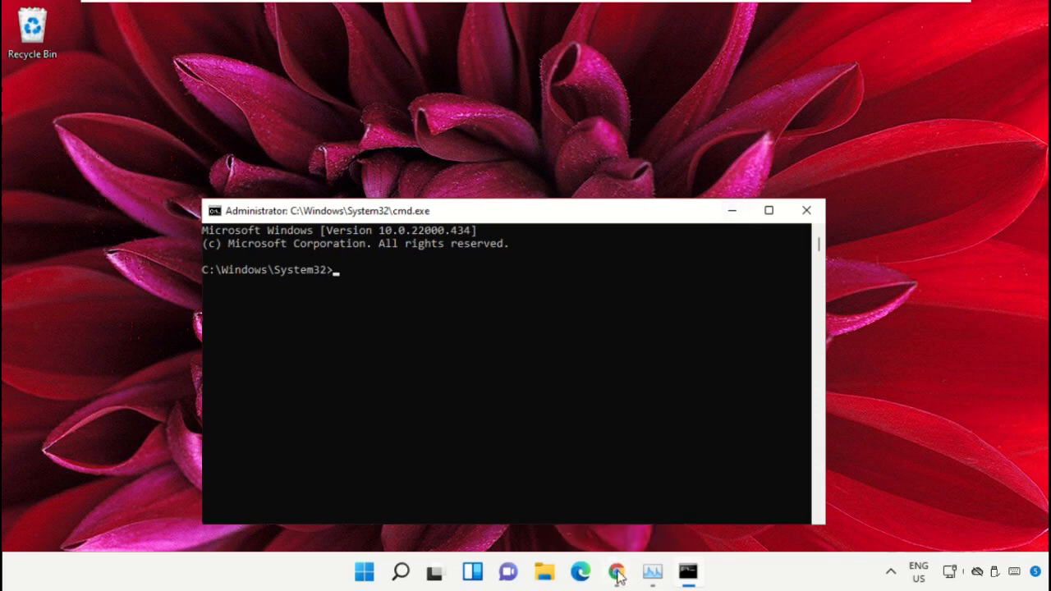
Search Google in Chrome for 'hows.tech windows commands'
click(616, 572)
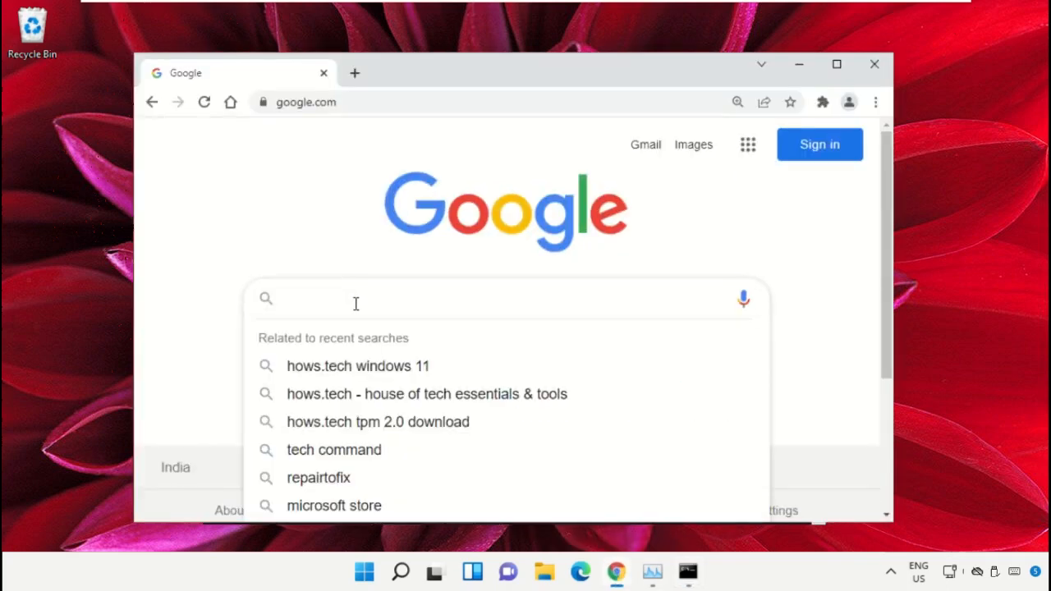
text(hows.tech windows commands)
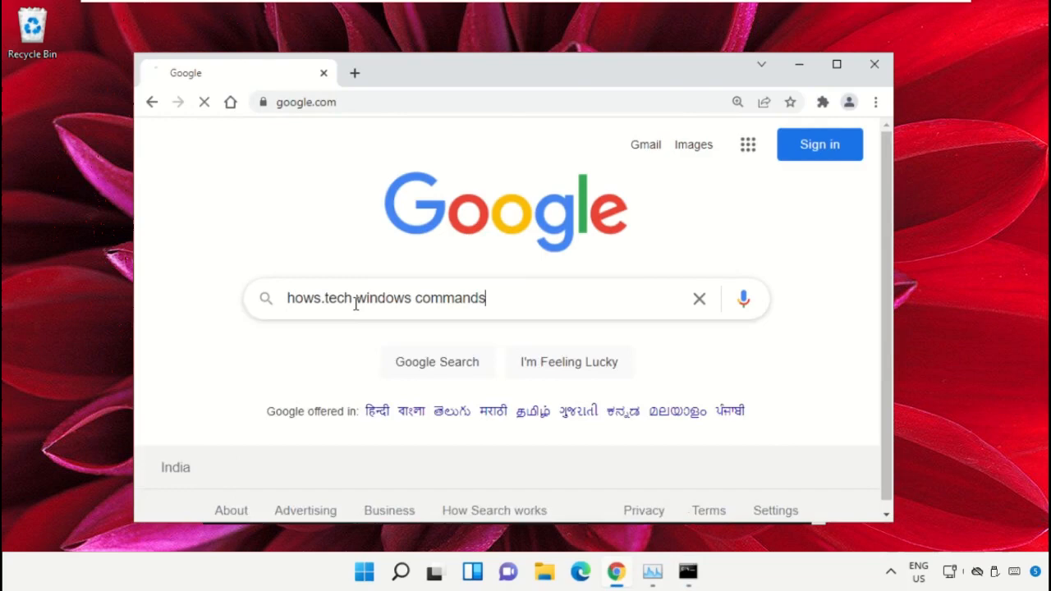
key(Enter)
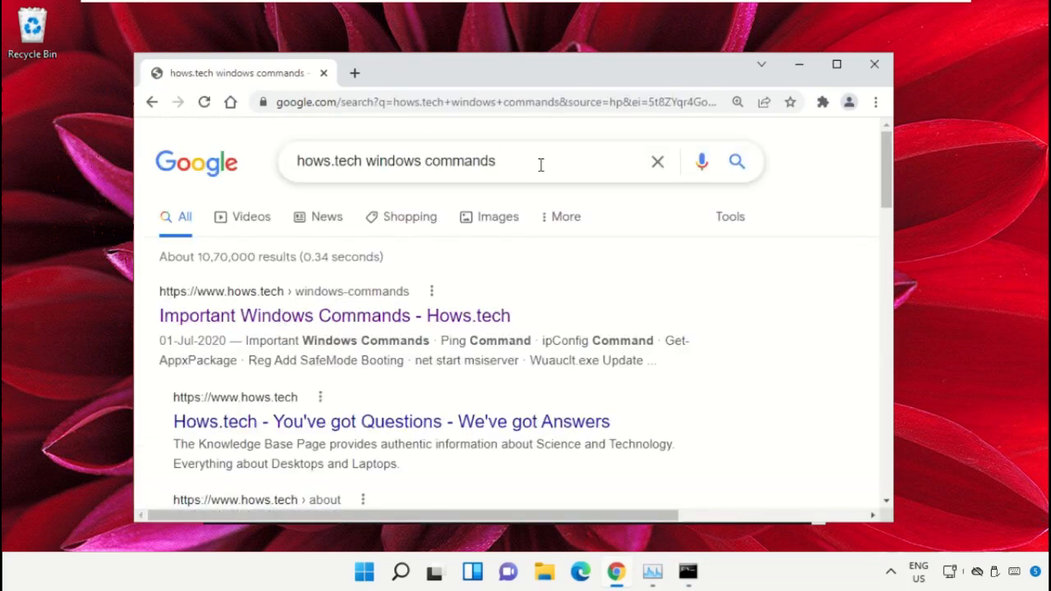
mouse_move(395, 321)
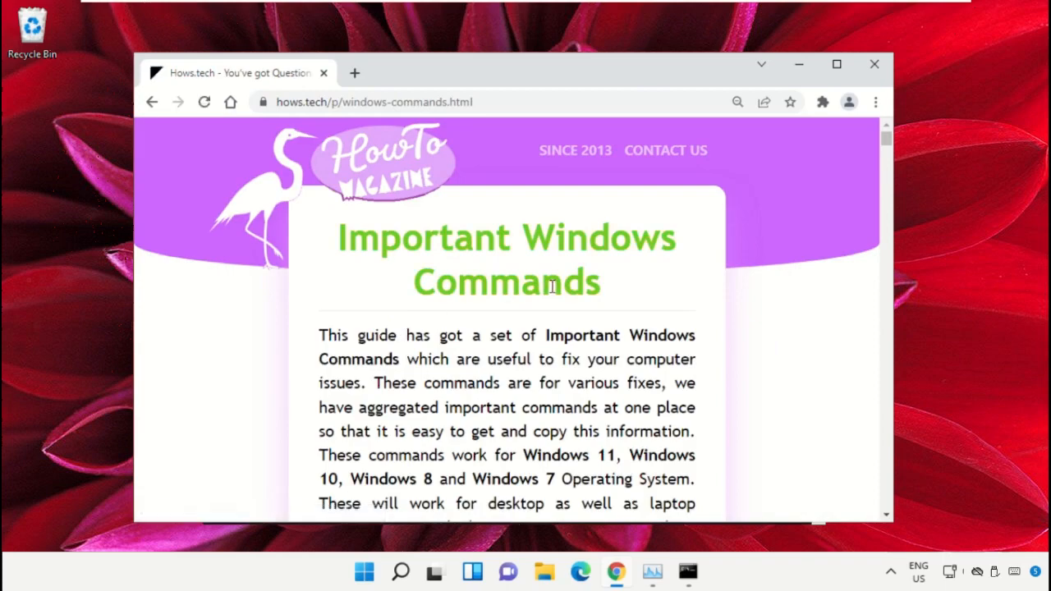
Scroll the Hows.tech commands page to the Command 12 sfc /scanfile line for ieframe.dll
scroll(down, 3)
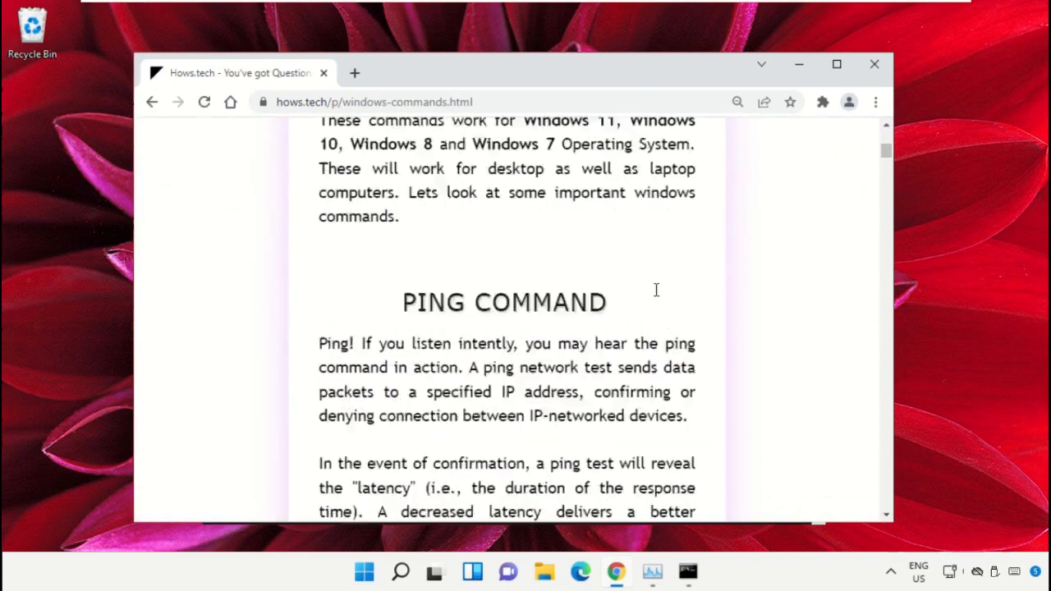
scroll(down, 3)
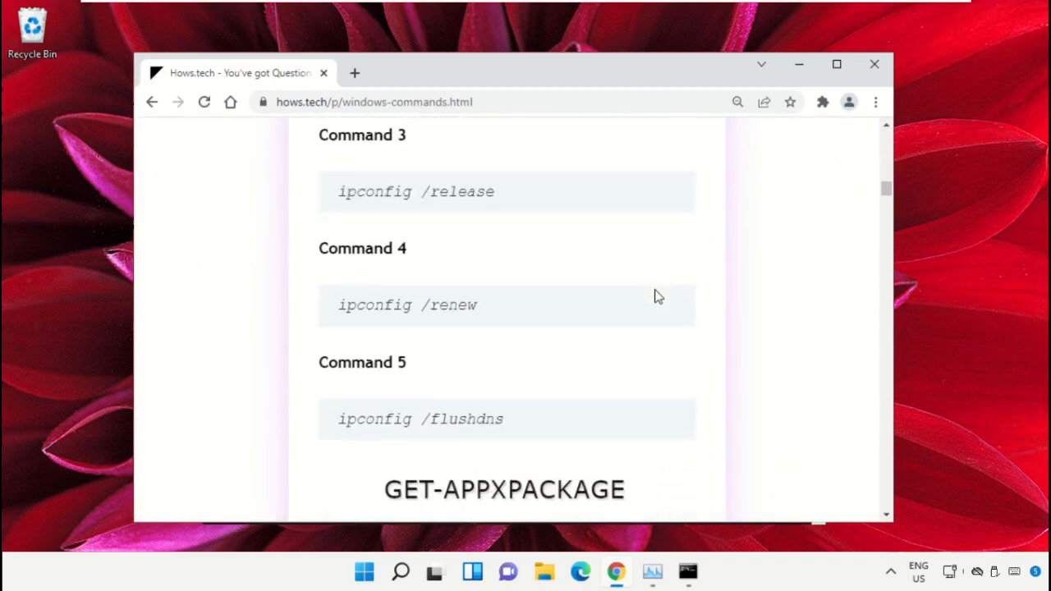
scroll(down, 3)
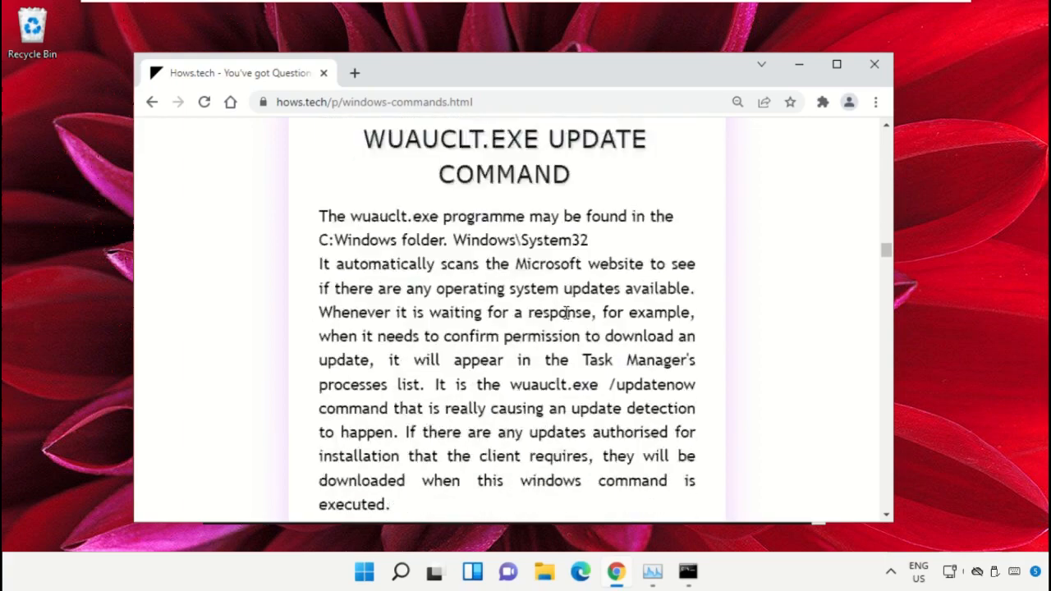
scroll(down, 3)
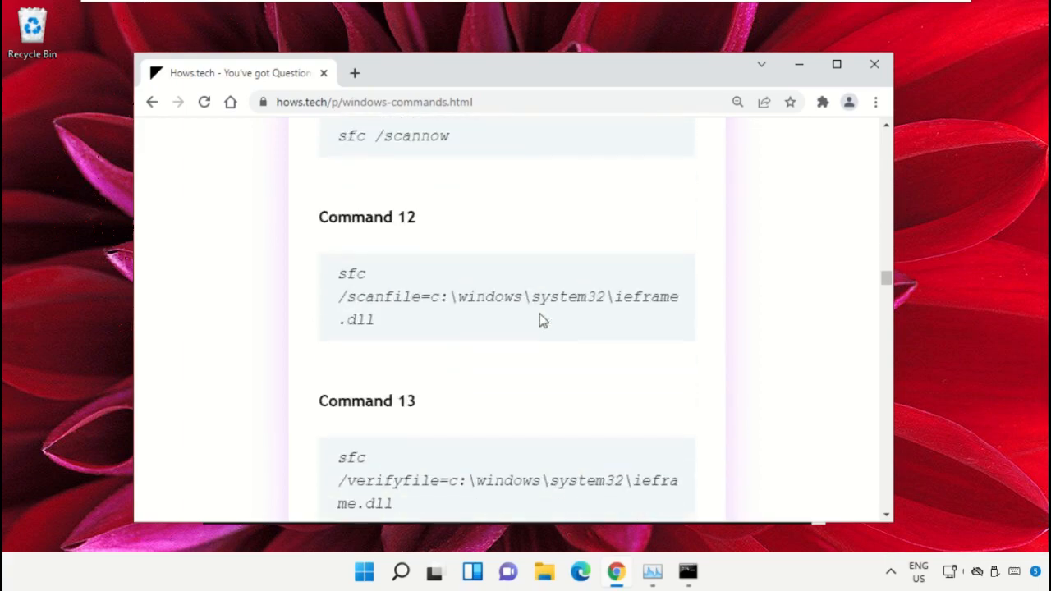
scroll(down, 3)
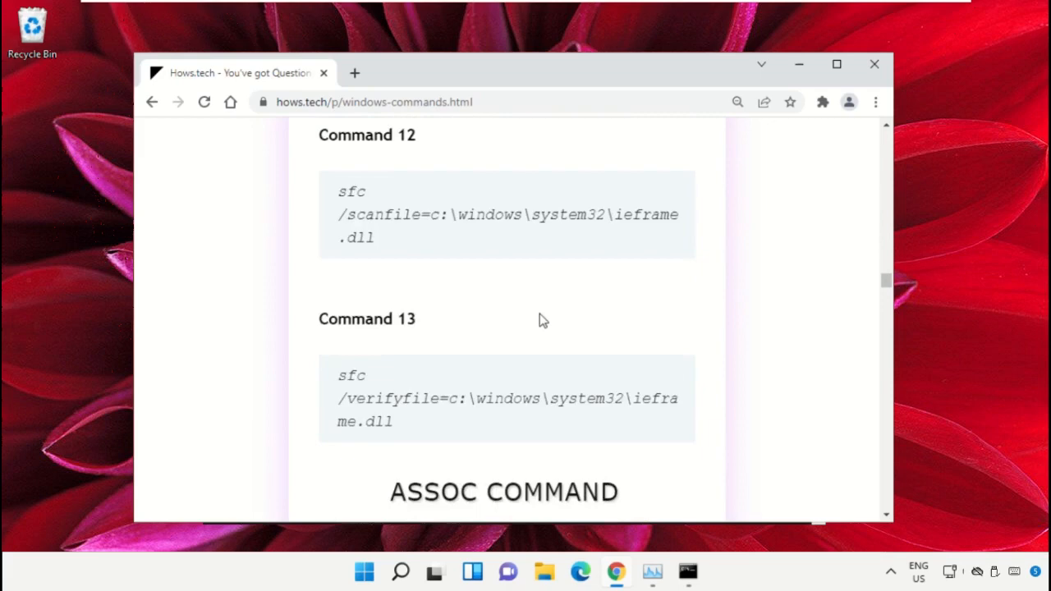
scroll(up, 3)
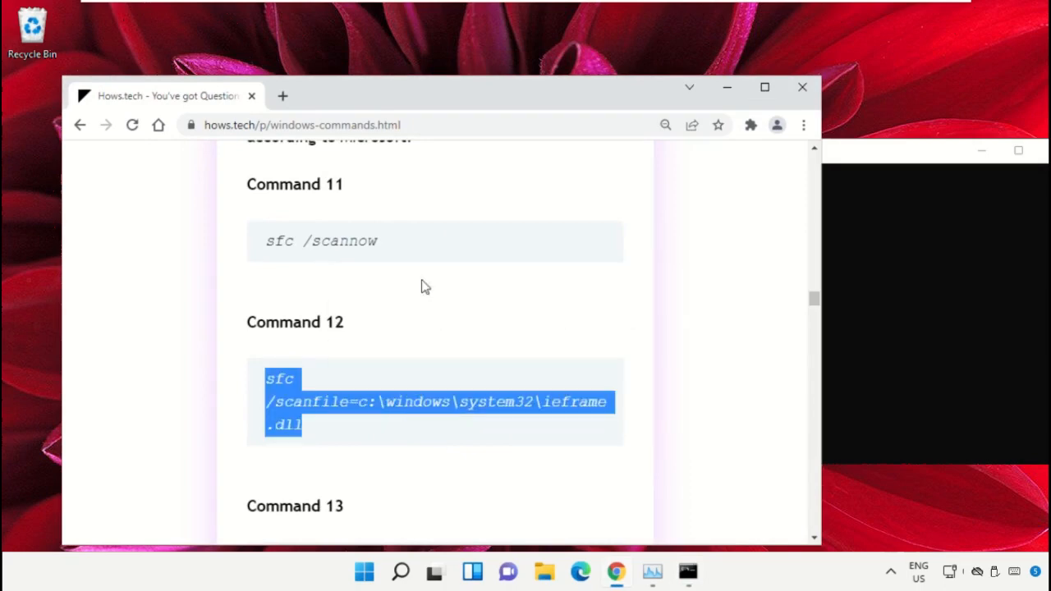
Run sfc /scanfile=c:\windows\system32\ieframe.dll in the admin Command Prompt, then begin exiting
click(686, 572)
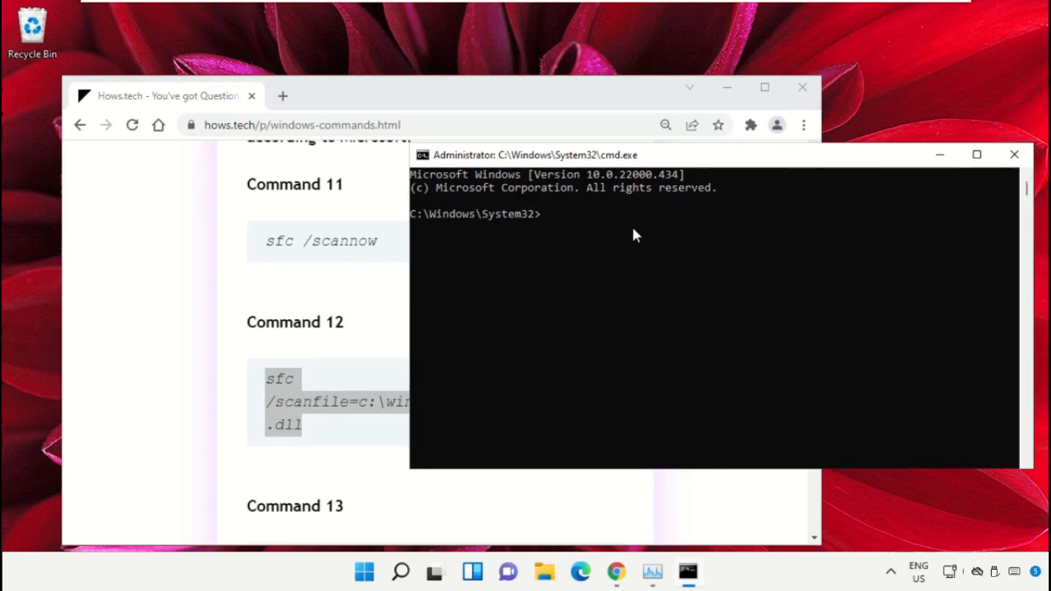
text(sfc /scanfile=c:\windows\system32\ieframe.dll)
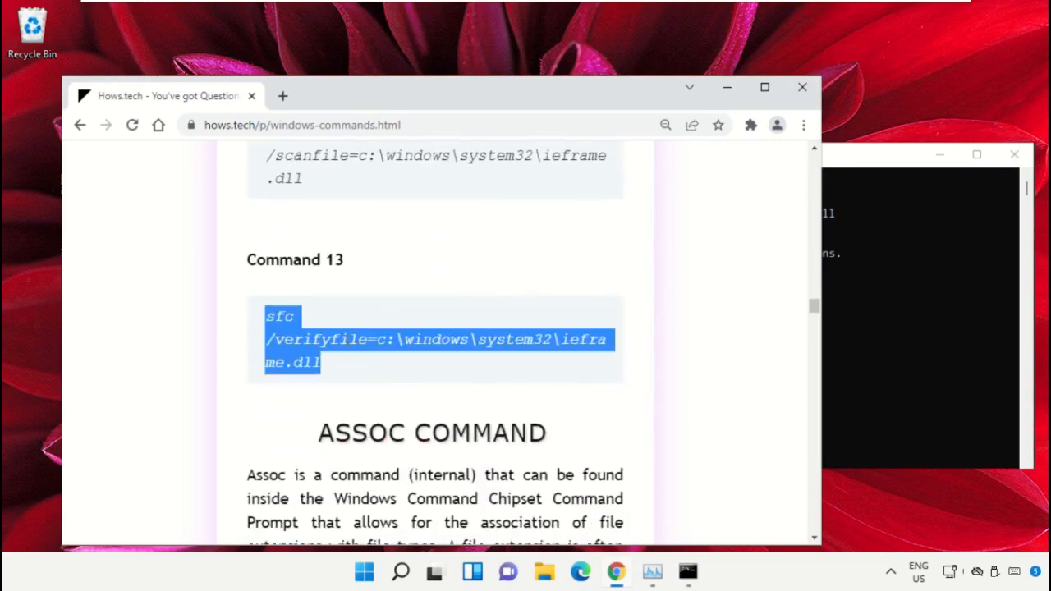
mouse_move(808, 332)
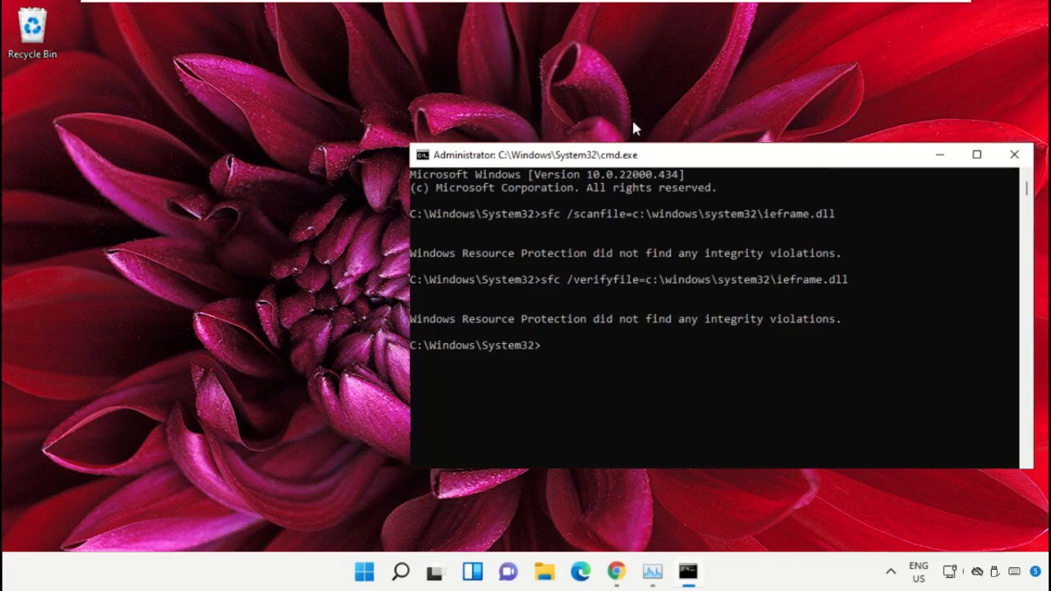
text(exi)
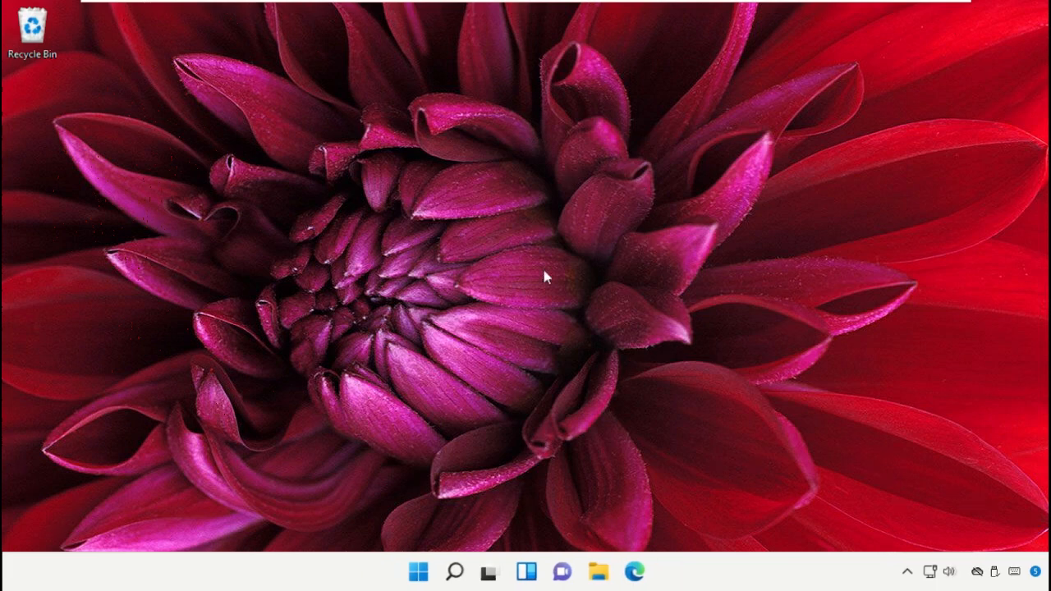
mouse_move(327, 529)
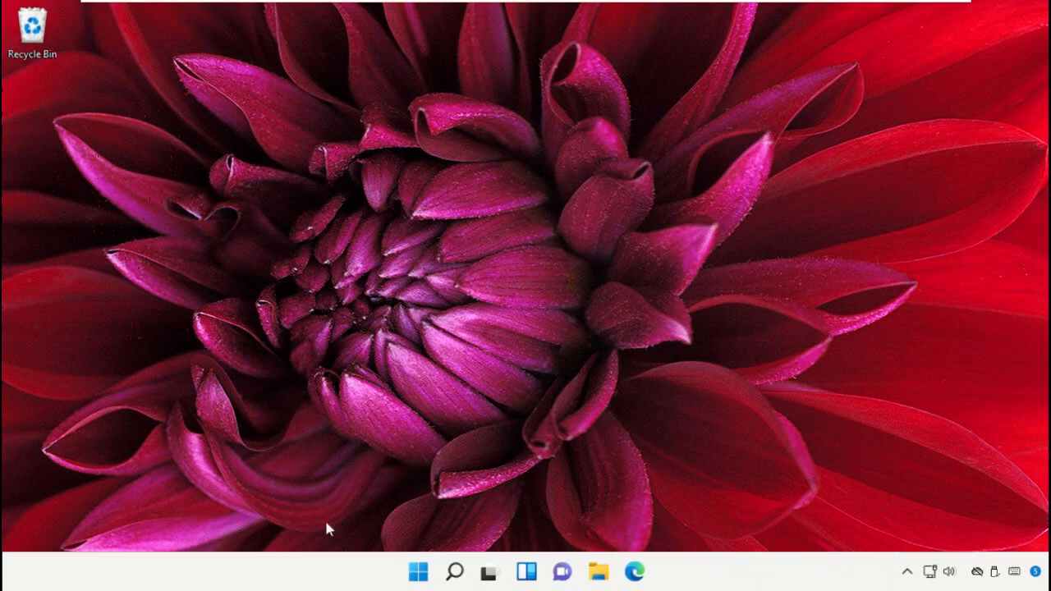
Search for Control Panel and reach Network and Sharing Center's advanced sharing settings
click(454, 572)
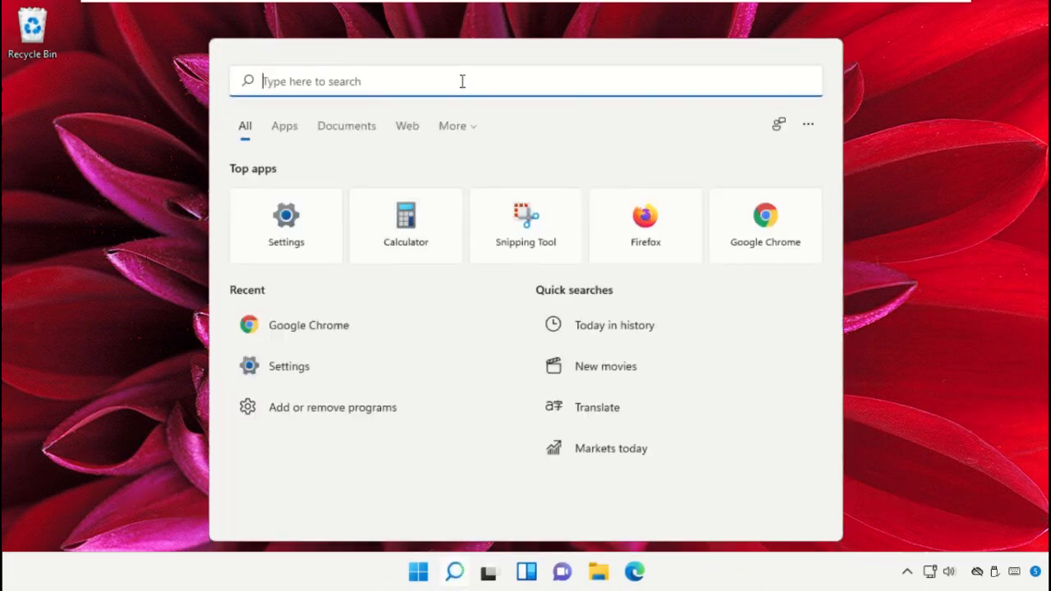
text(Control Panel)
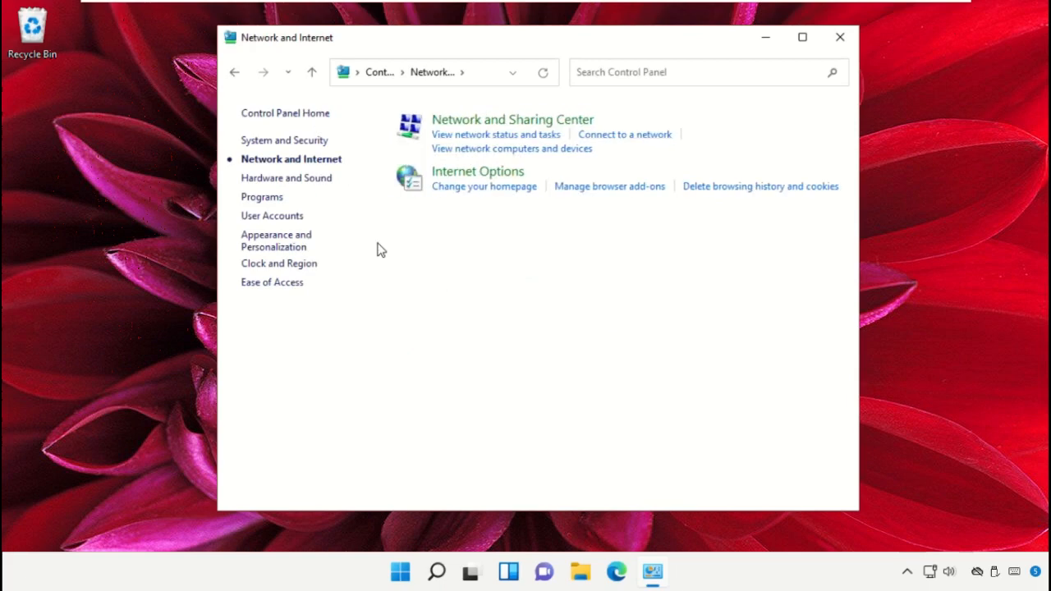
mouse_move(513, 118)
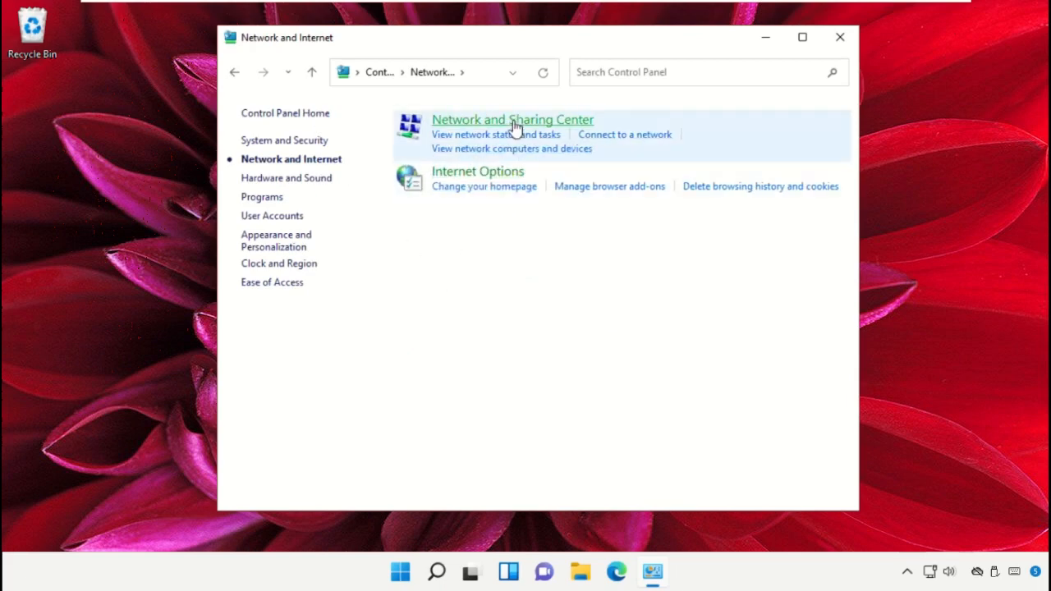
click(512, 118)
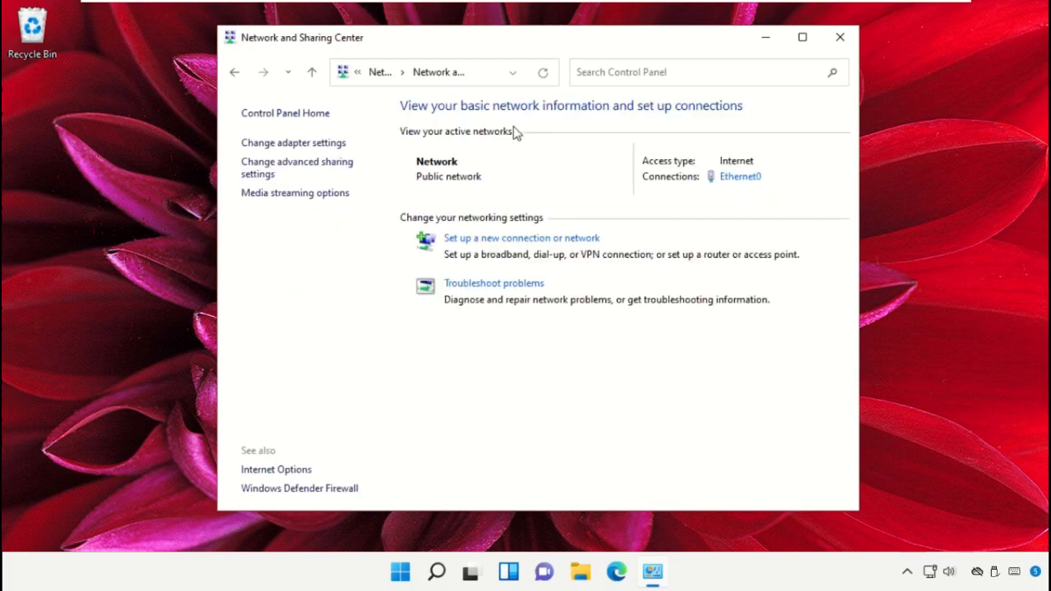
click(296, 168)
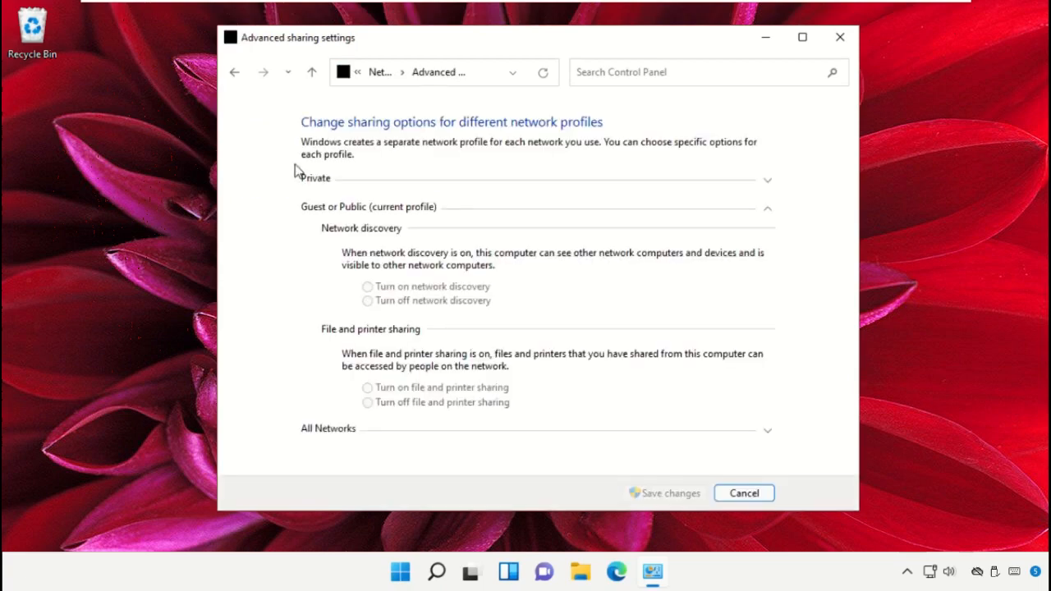
Turn off password protected sharing under All Networks, save the change and close the window
click(368, 403)
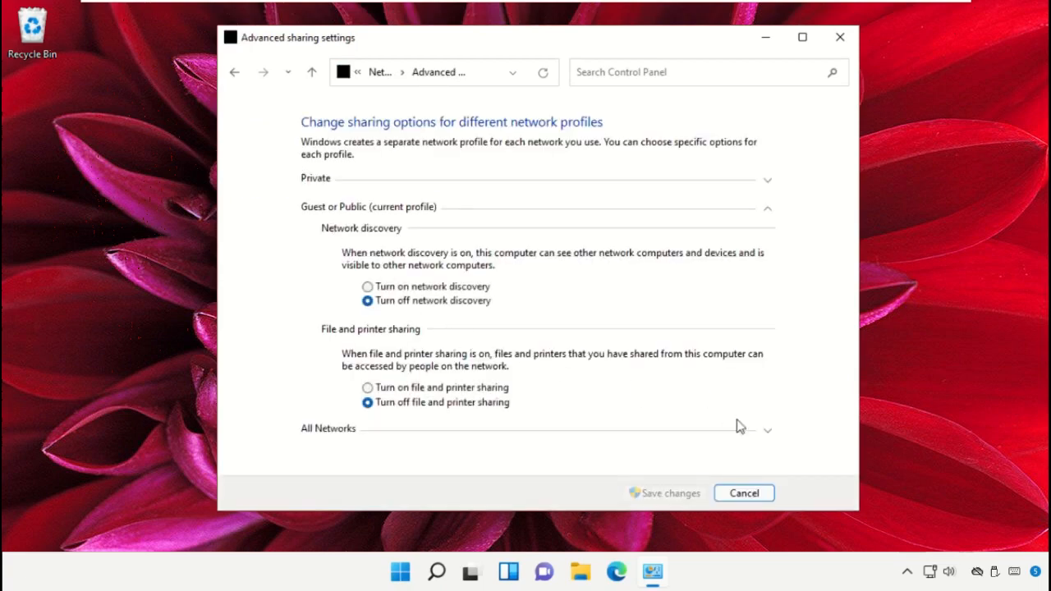
scroll(down, 3)
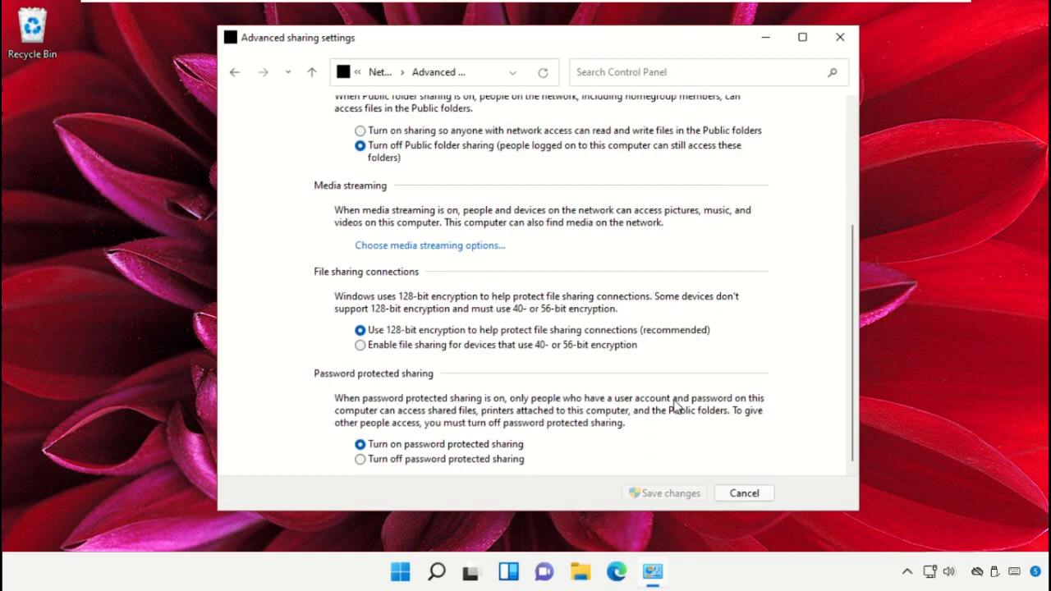
click(360, 460)
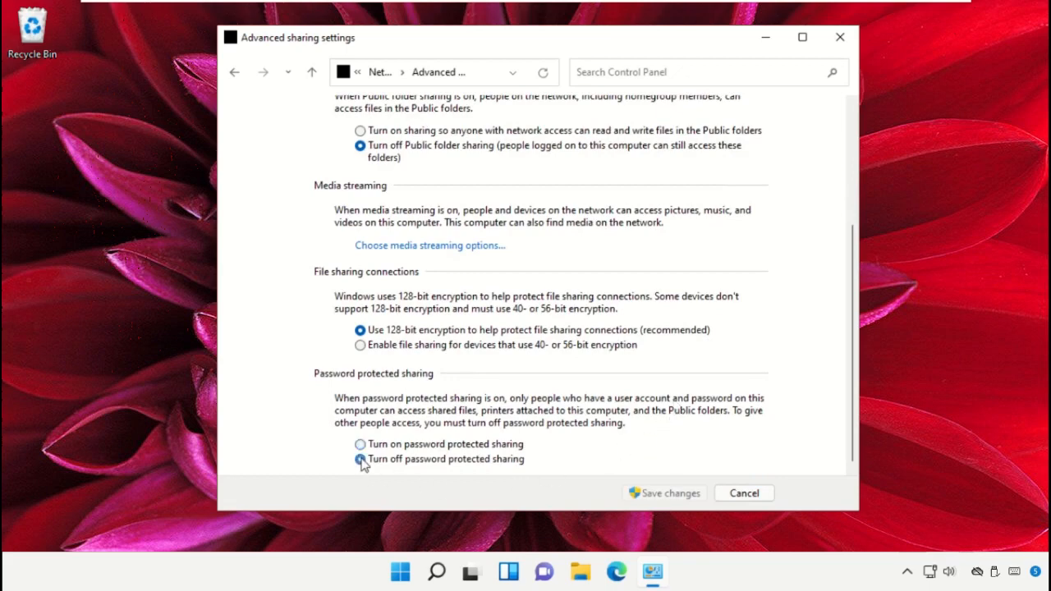
click(360, 460)
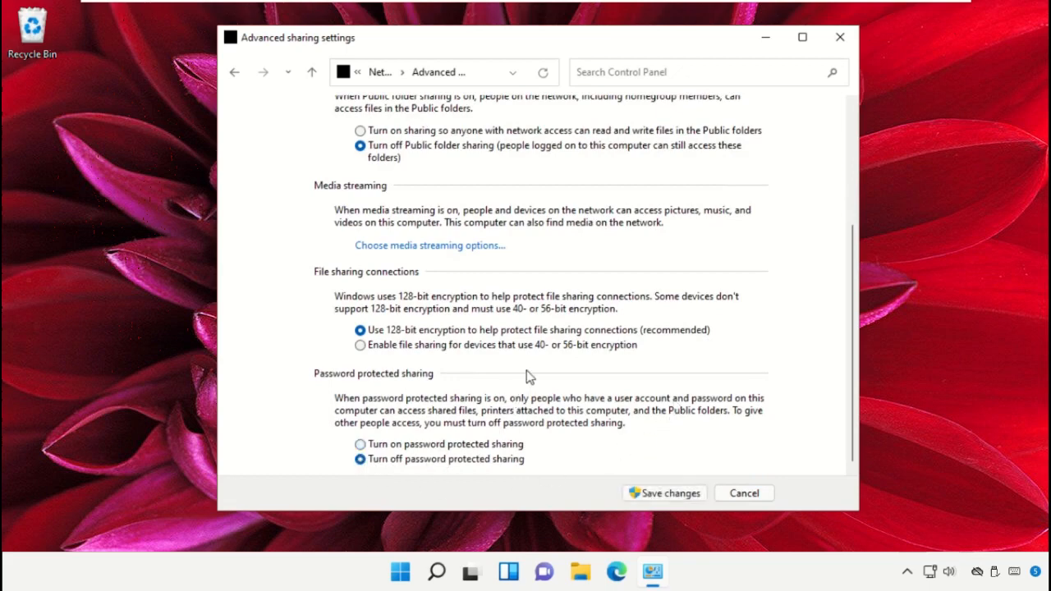
click(663, 493)
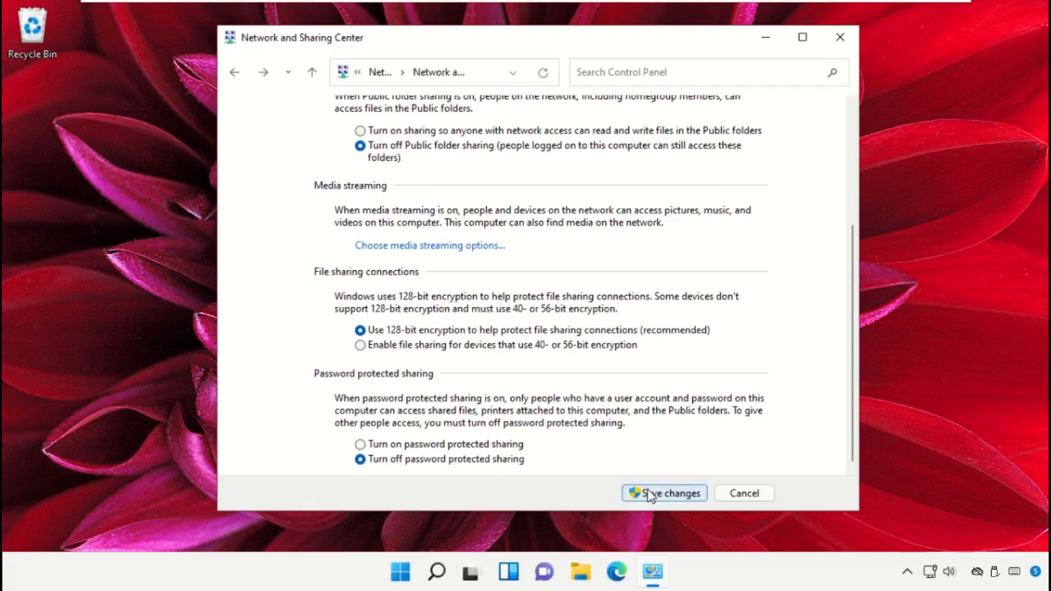
click(664, 493)
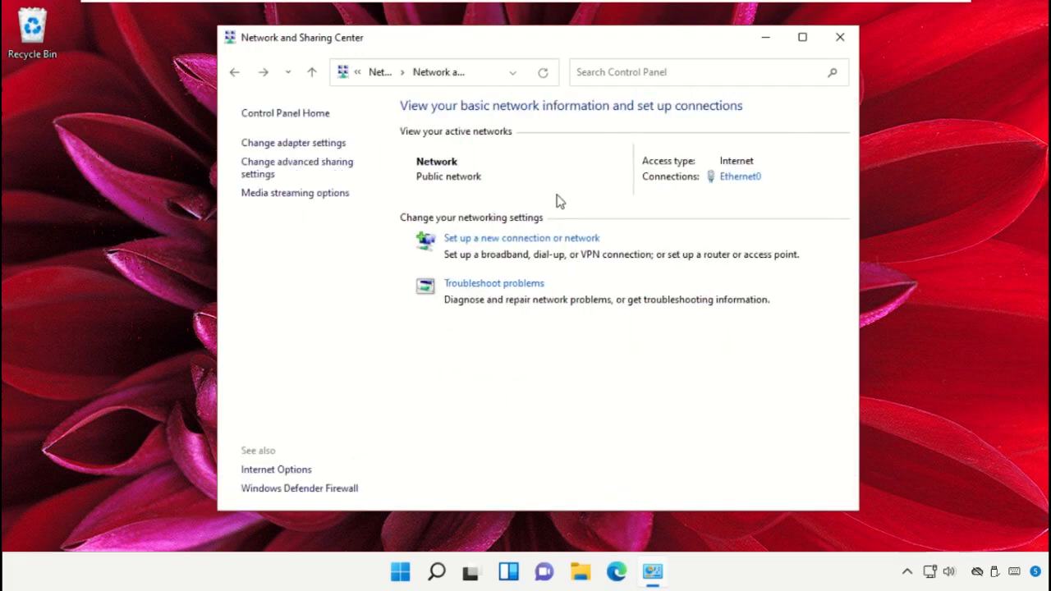
mouse_move(844, 60)
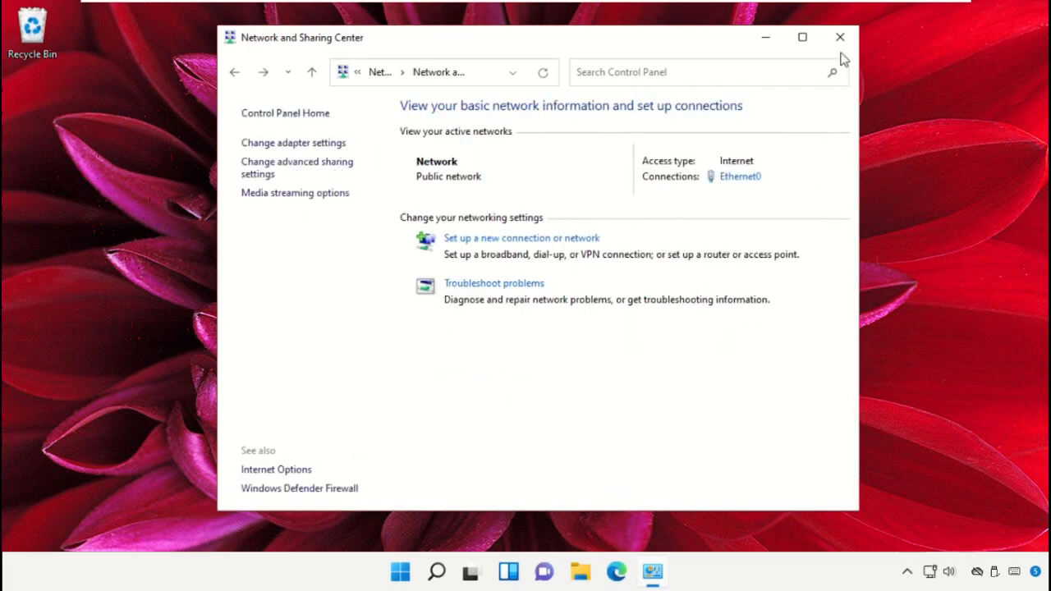
click(840, 36)
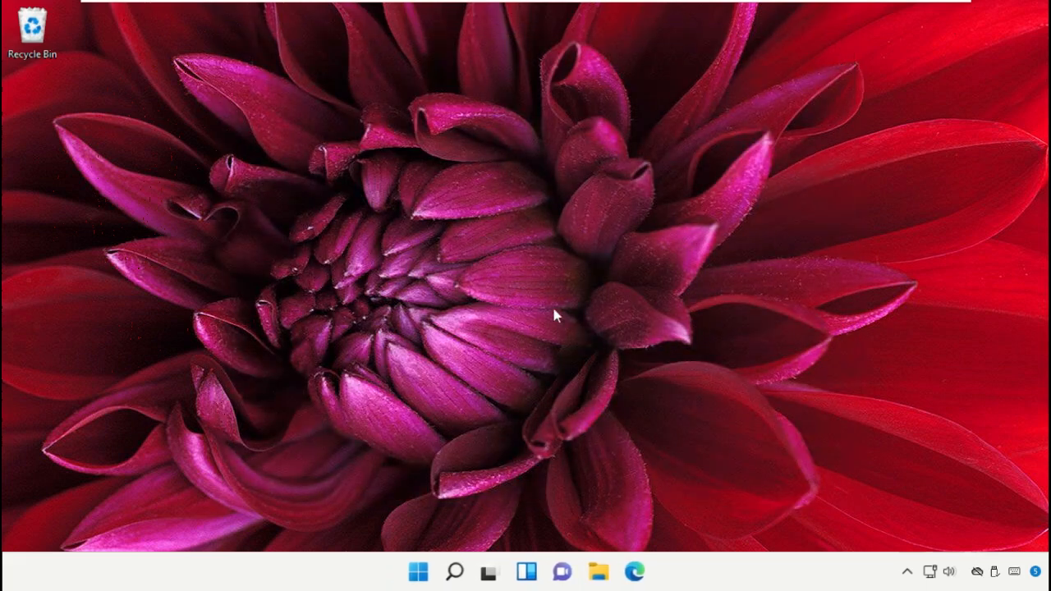
mouse_move(552, 261)
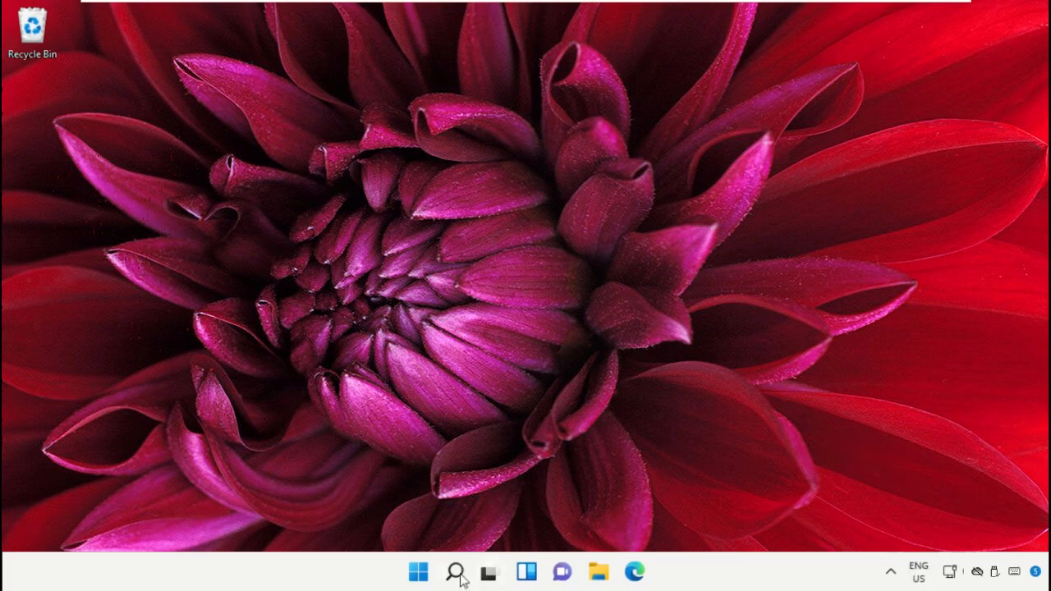
Show the Start menu's Shut down and Restart power options
click(417, 572)
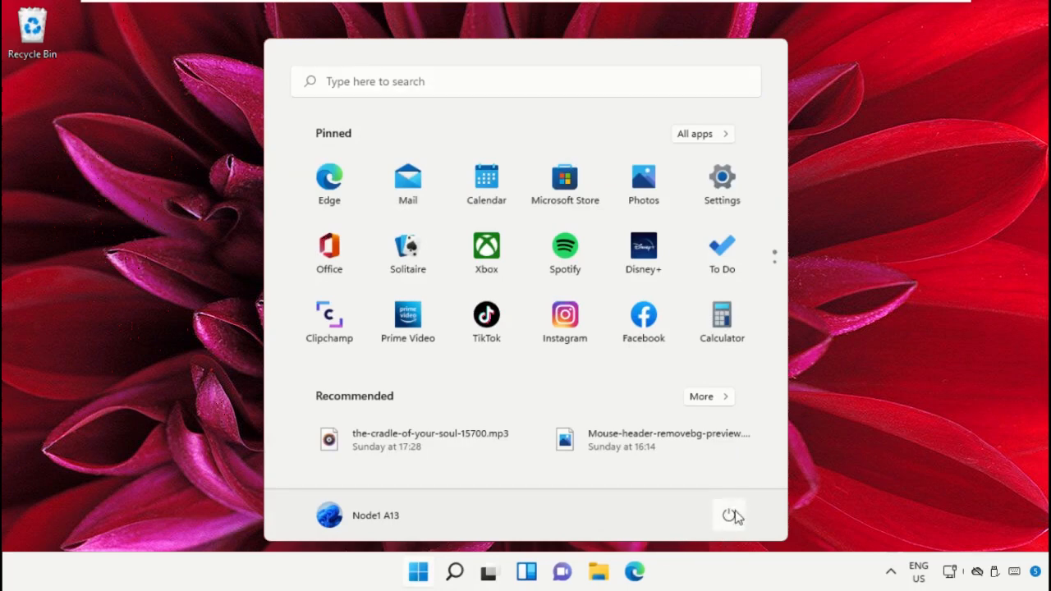
click(730, 516)
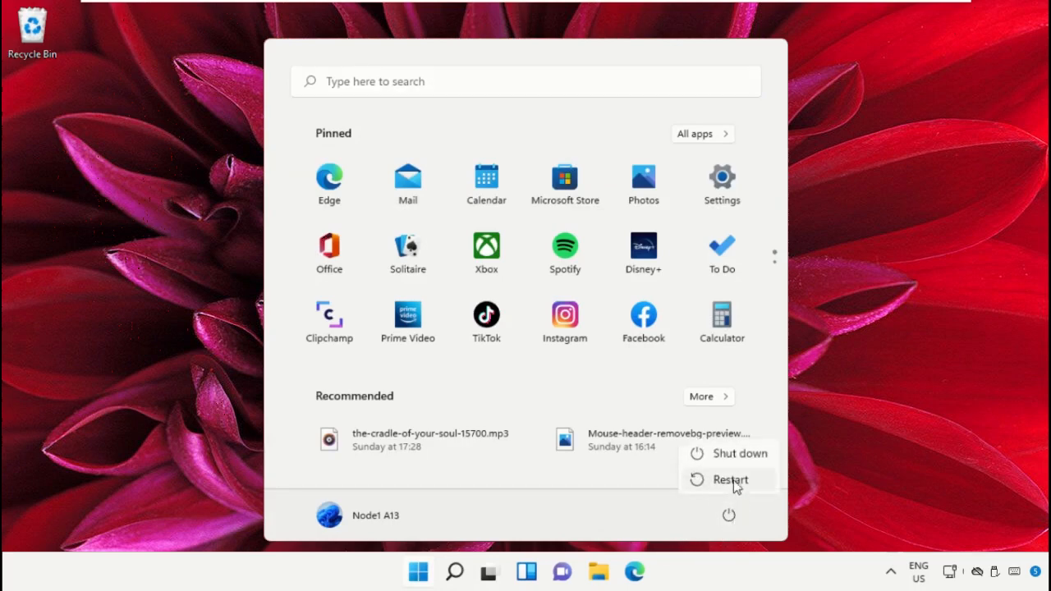